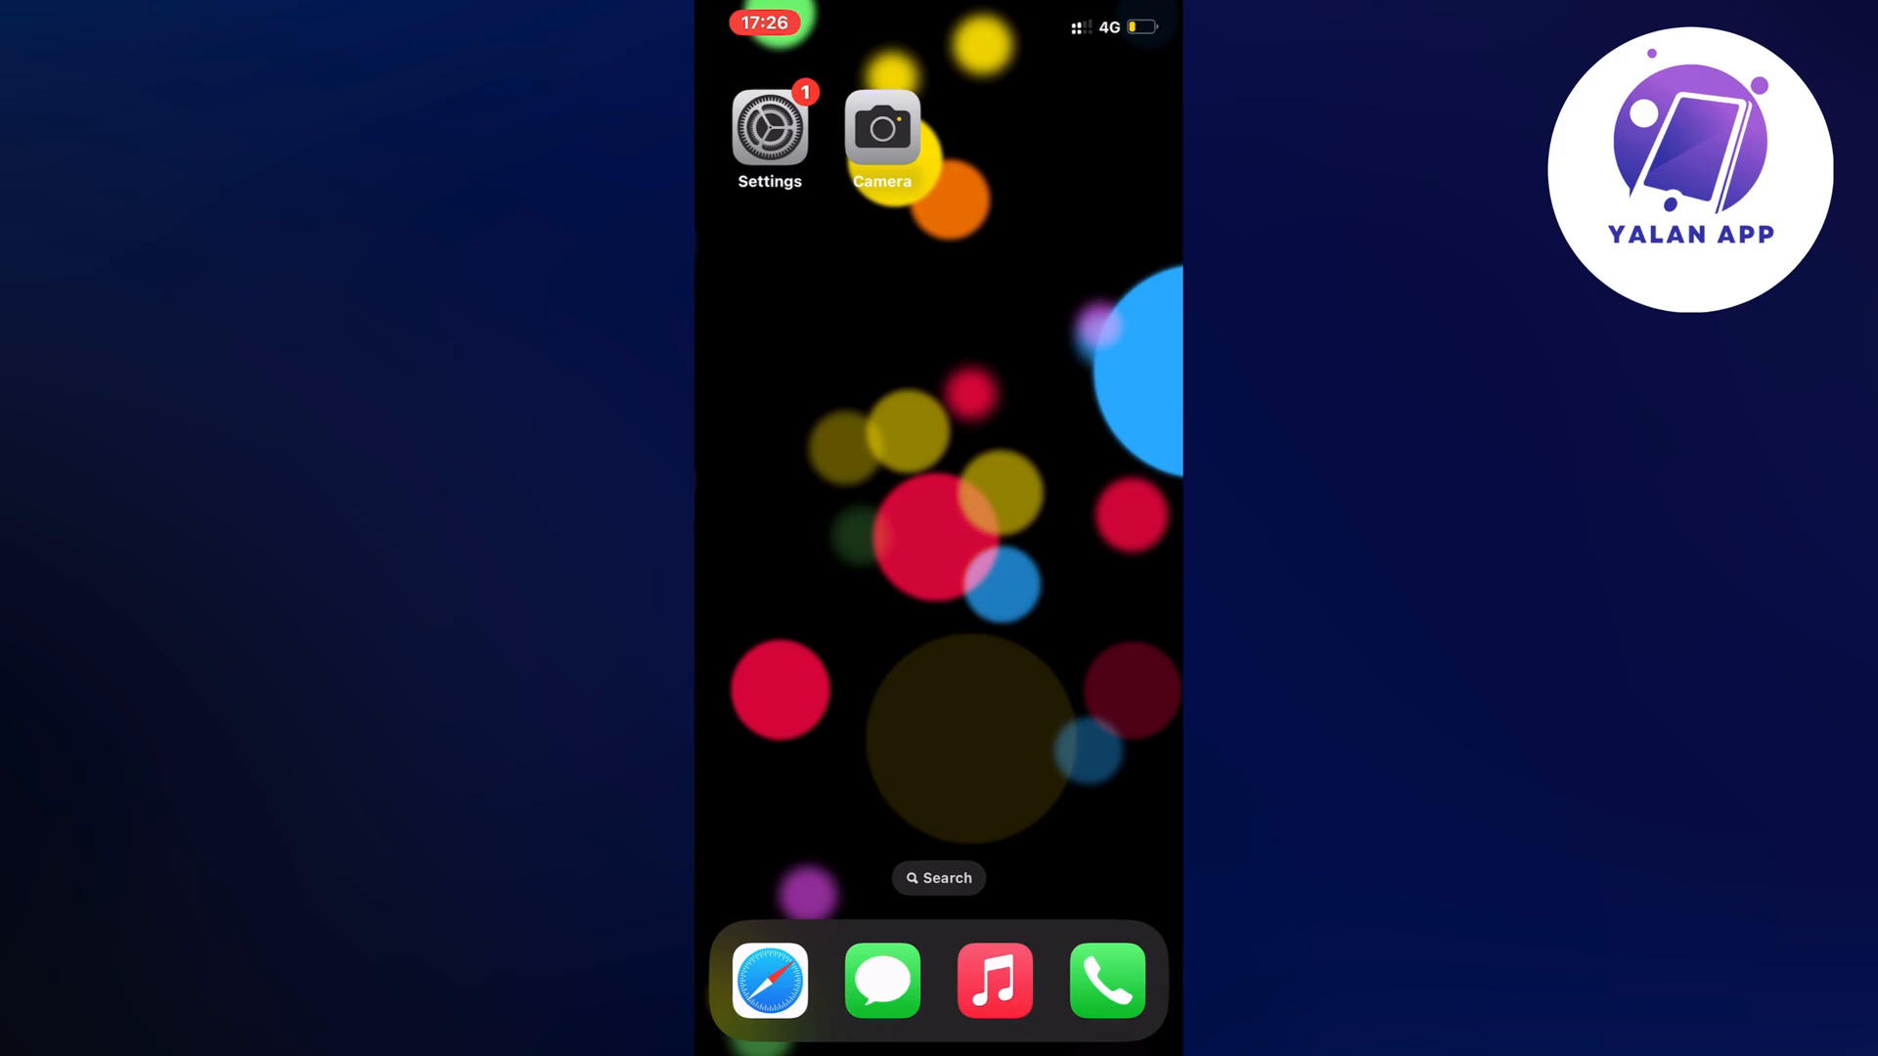
# Launch the Settings app from the home screen.
pyautogui.click(769, 125)
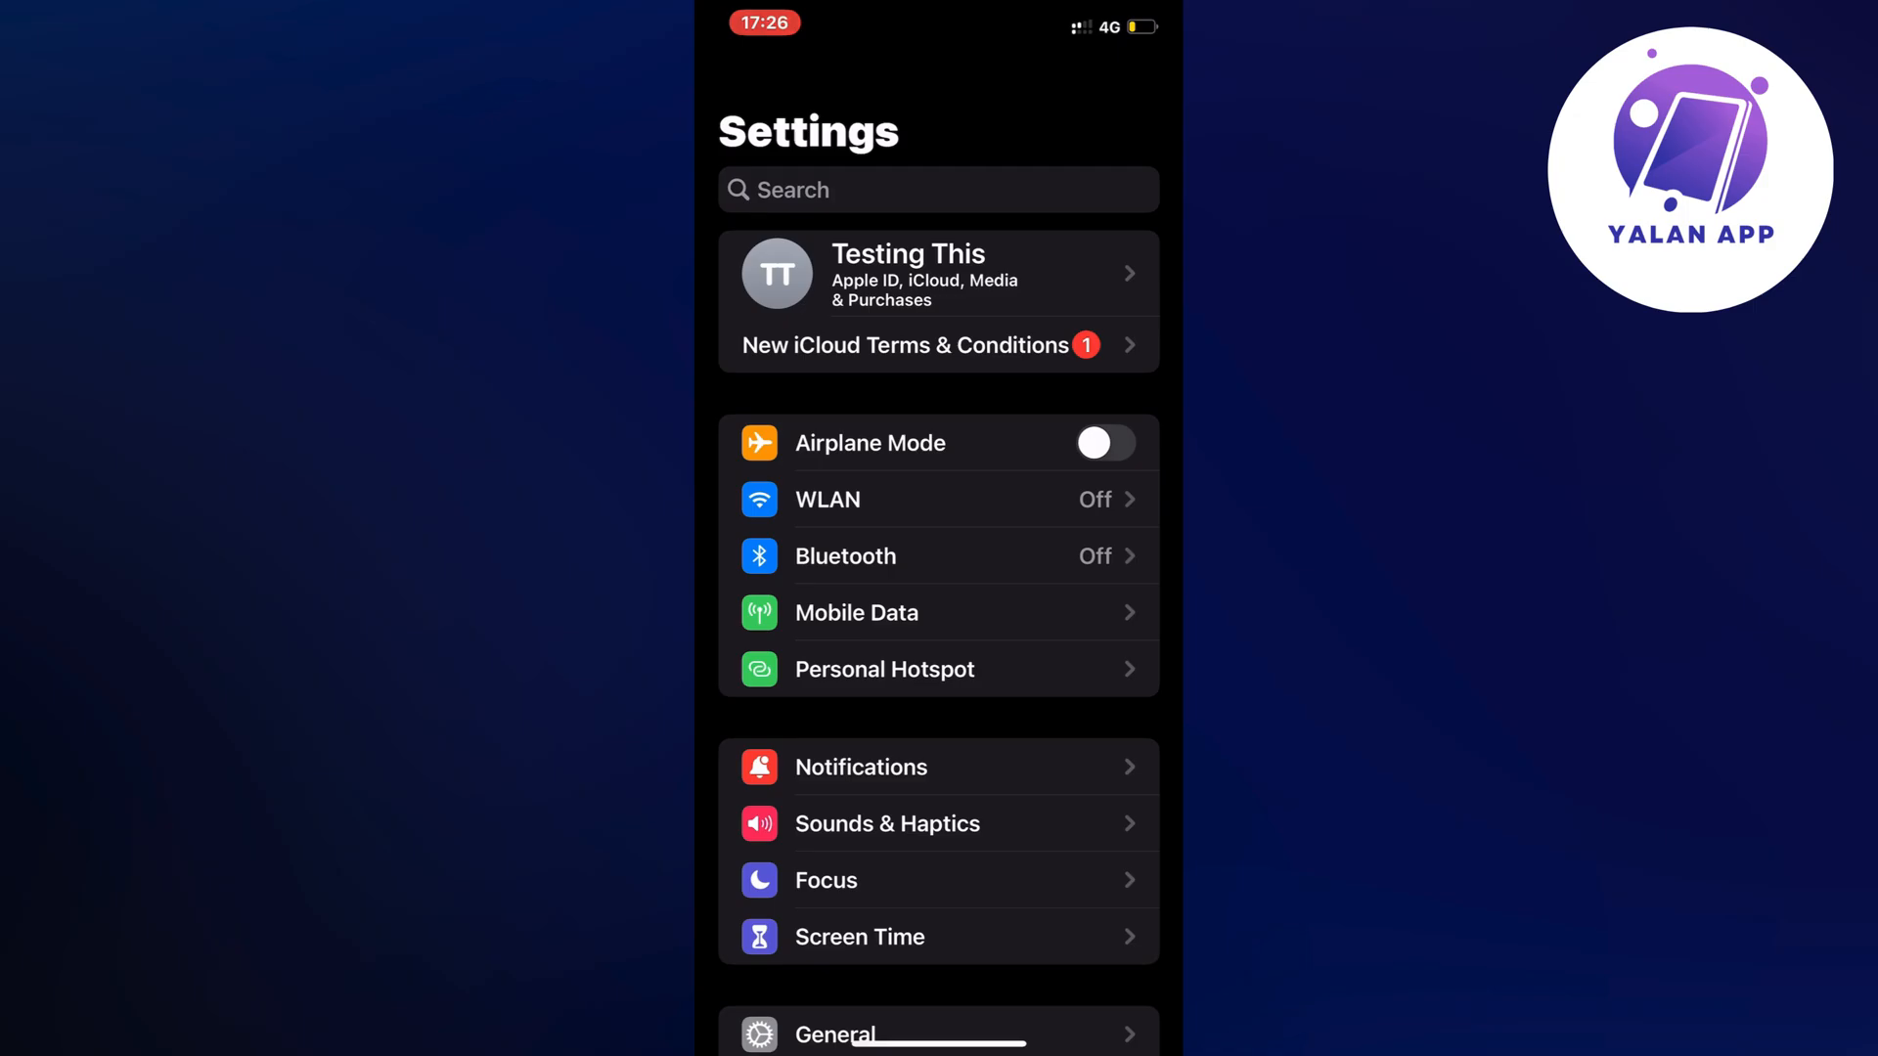
# Scroll the Settings list down to reach the Camera entry.
pyautogui.scroll(-3)
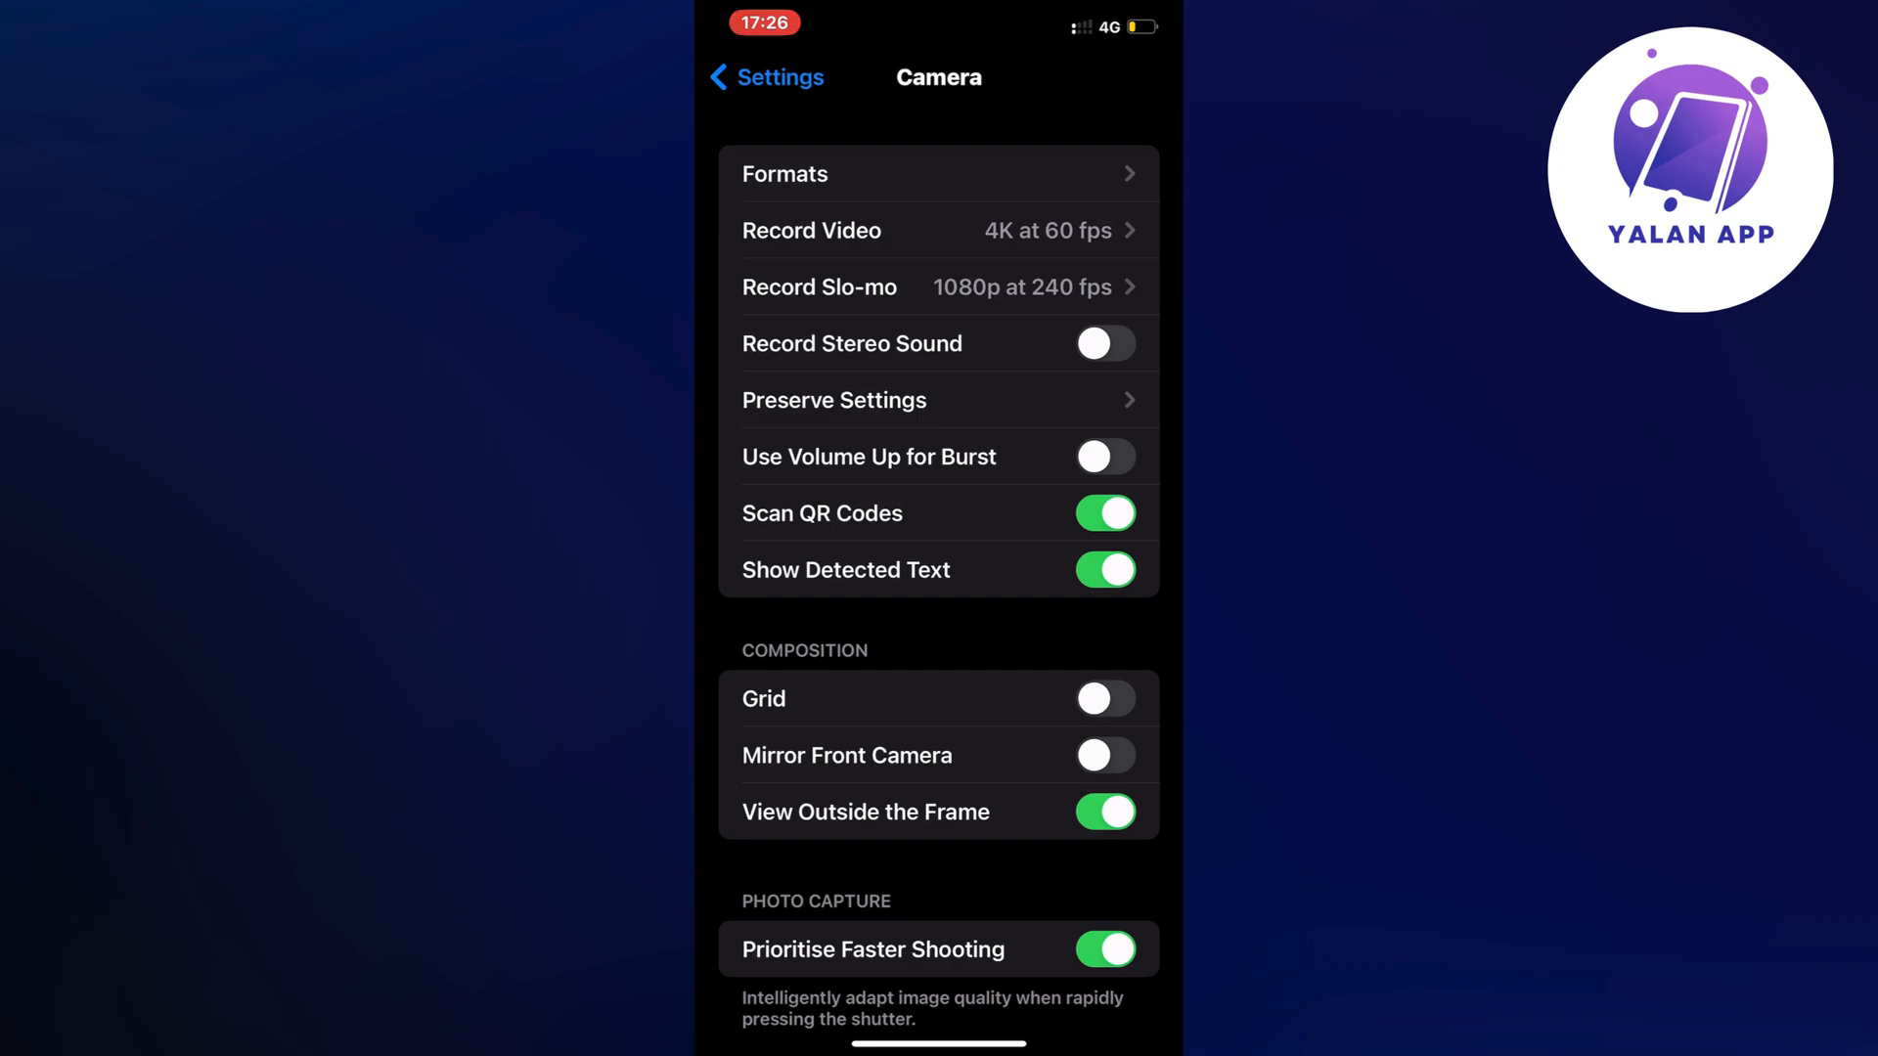
# Switch on Record Stereo Sound in the Camera settings page.
pyautogui.scroll(-3)
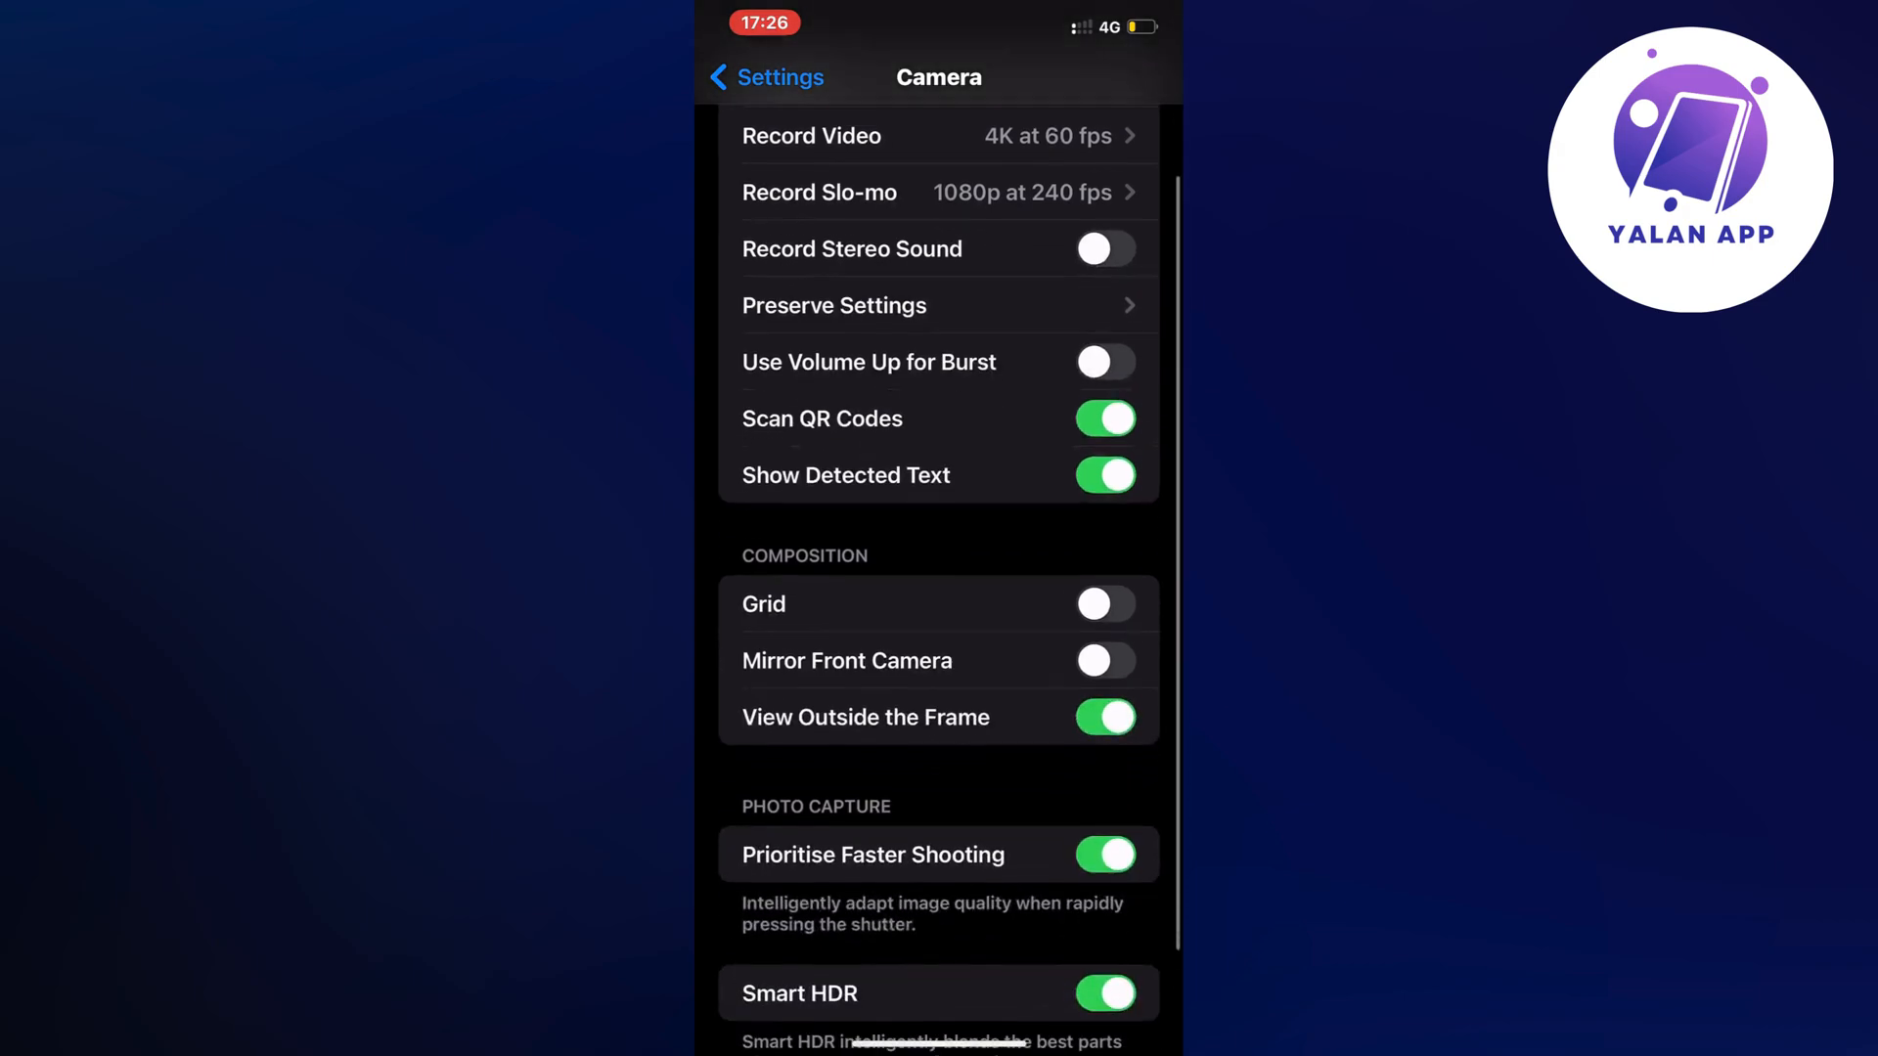
pyautogui.scroll(-3)
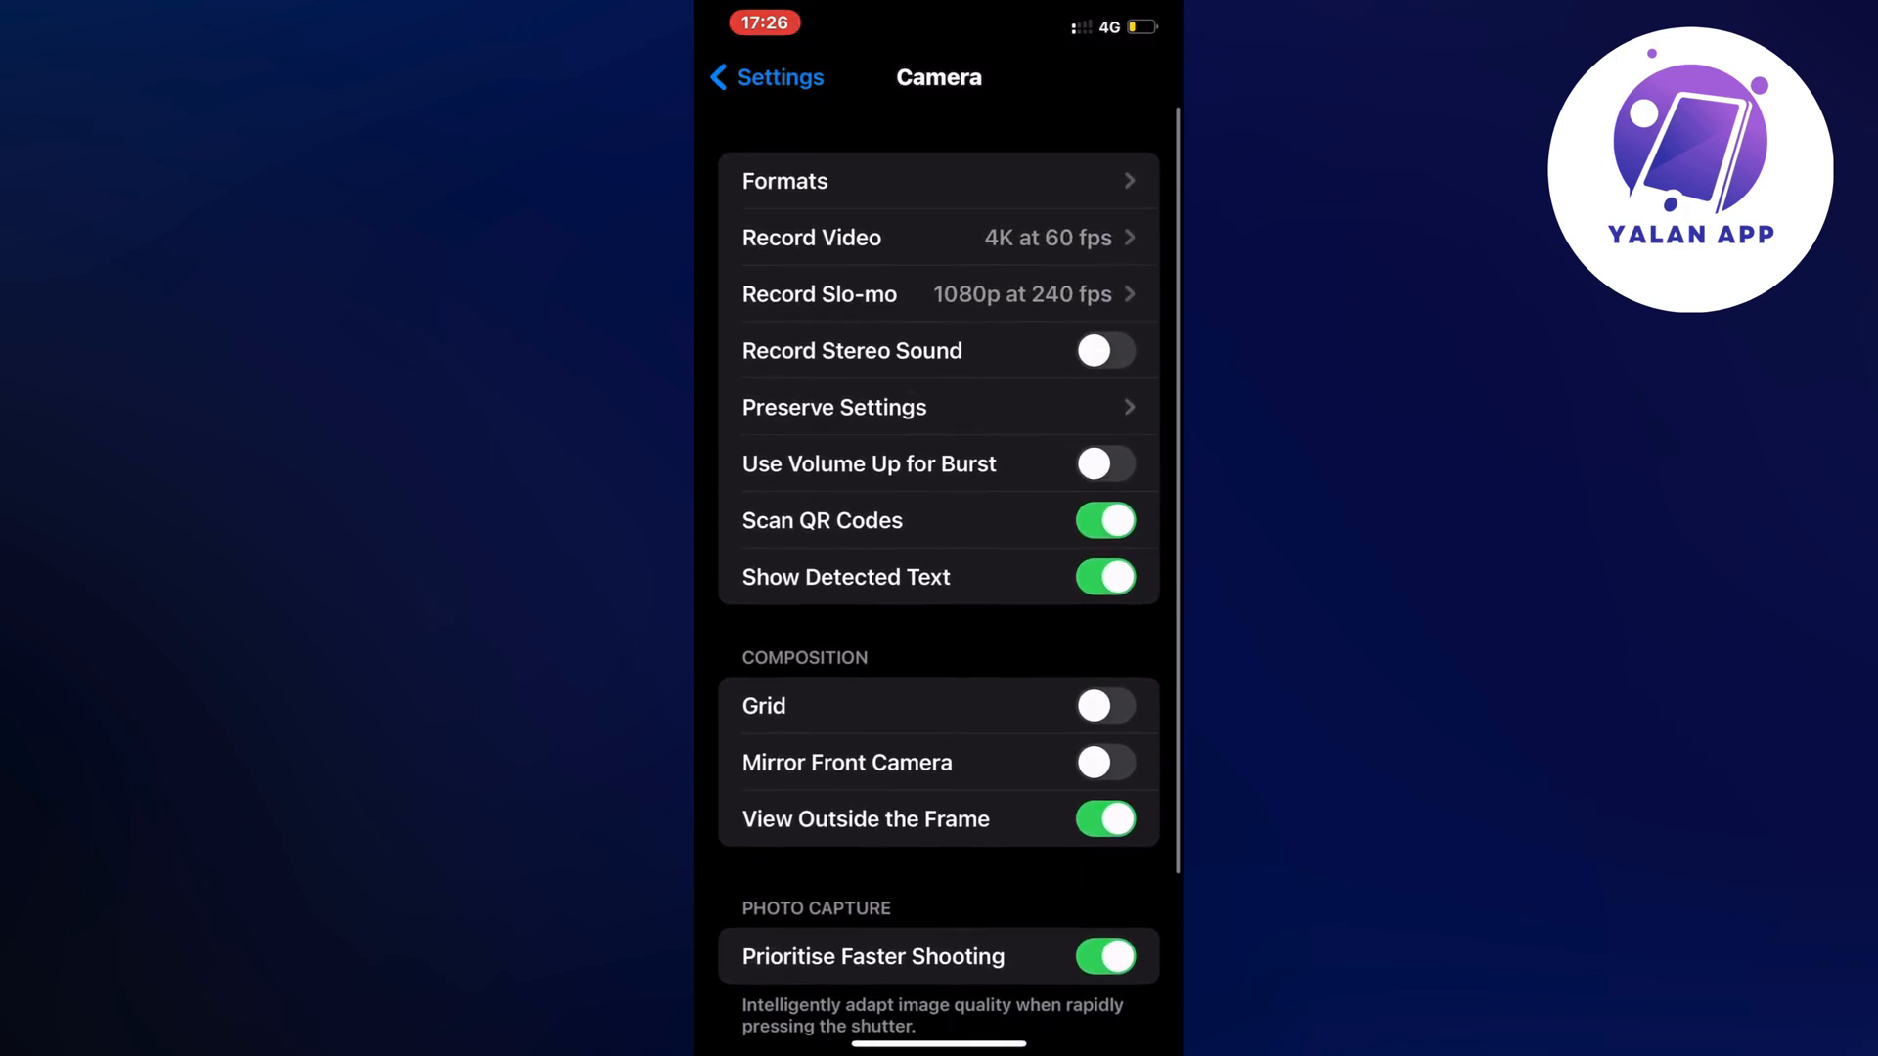
pyautogui.scroll(-3)
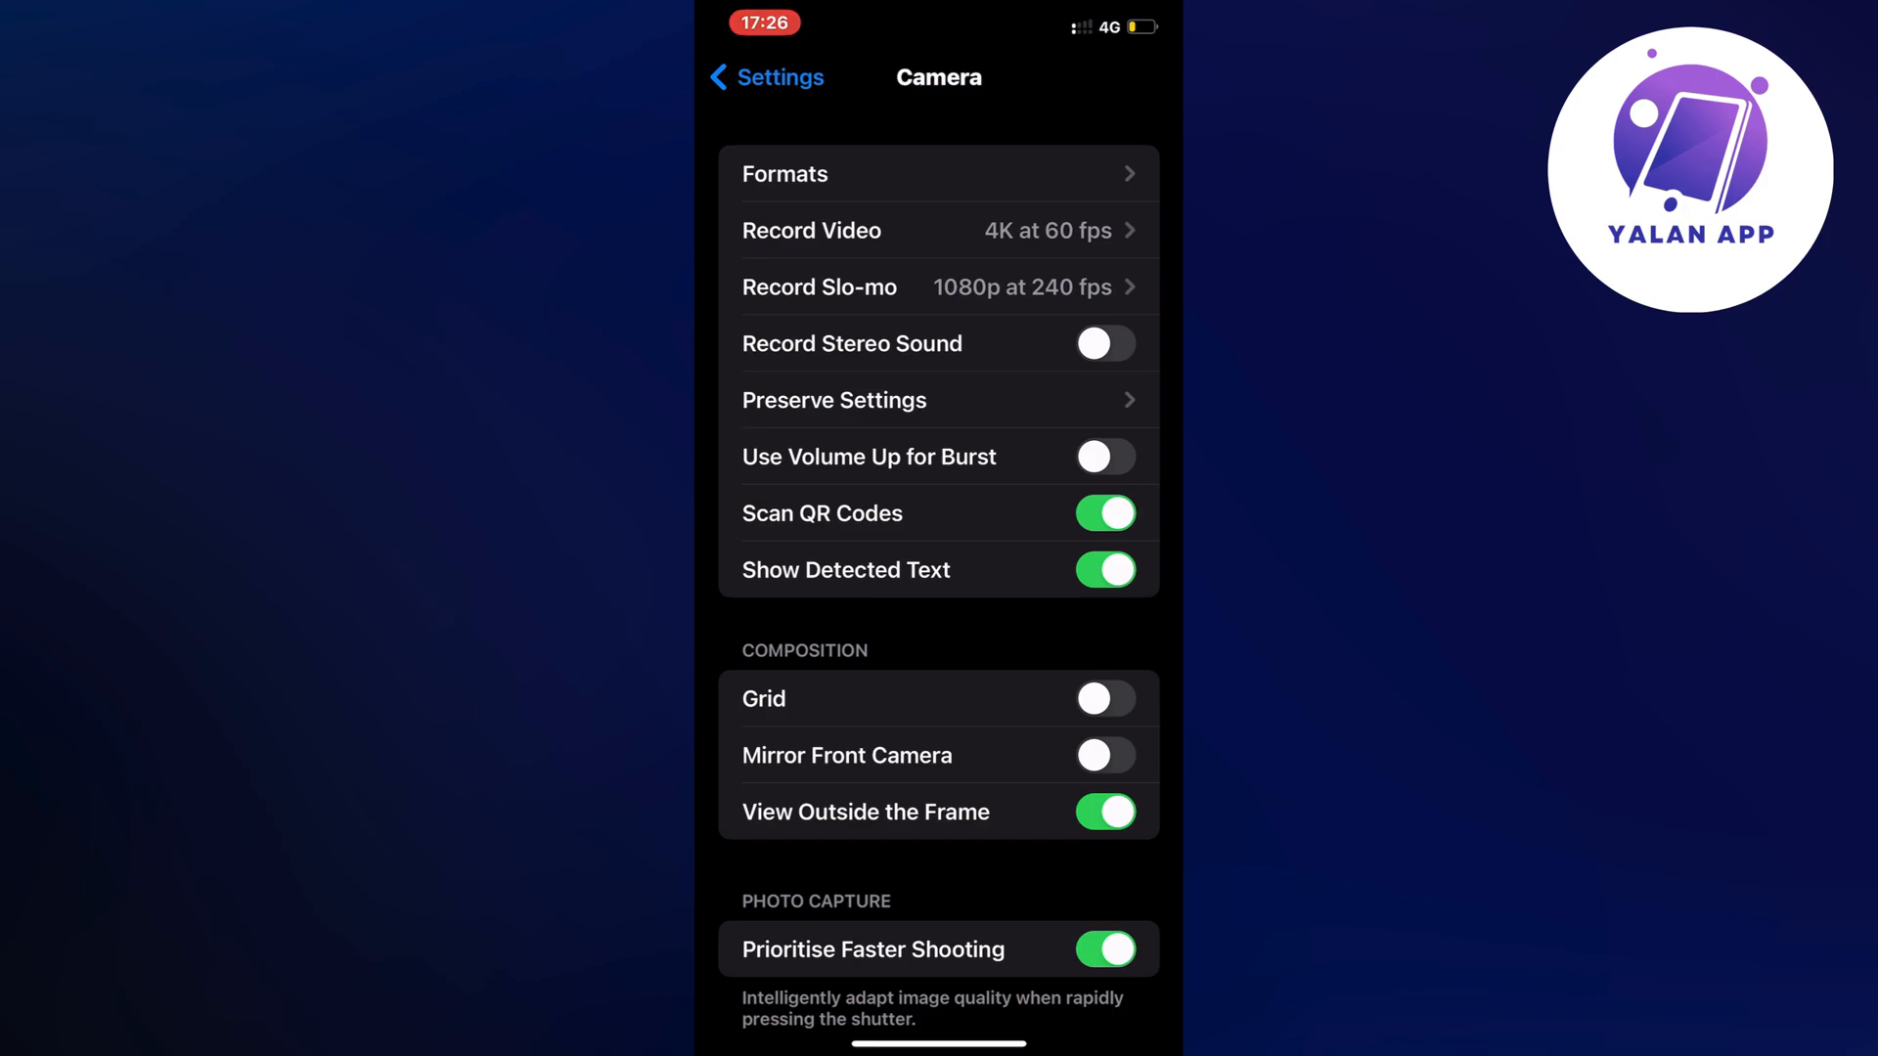
pyautogui.click(1103, 344)
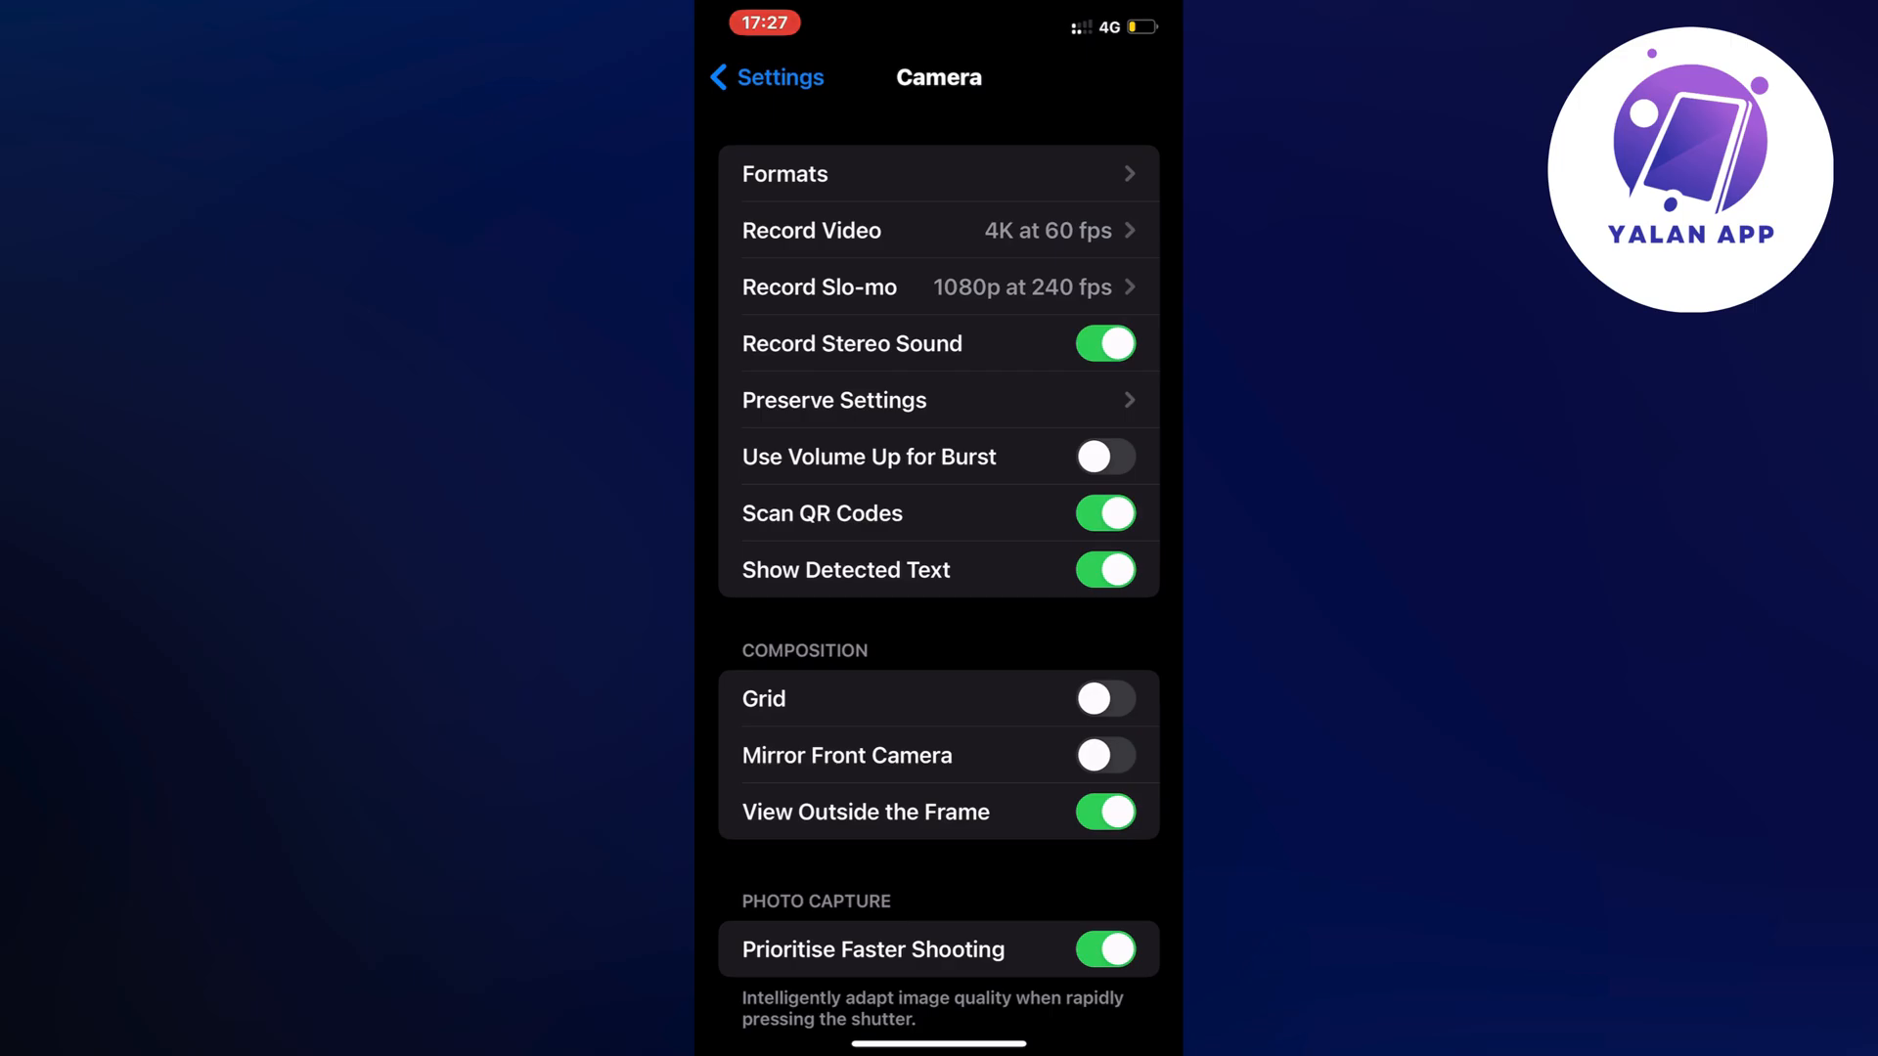
# Return to the main list, enter General and start Software Update checking for updates.
pyautogui.click(767, 76)
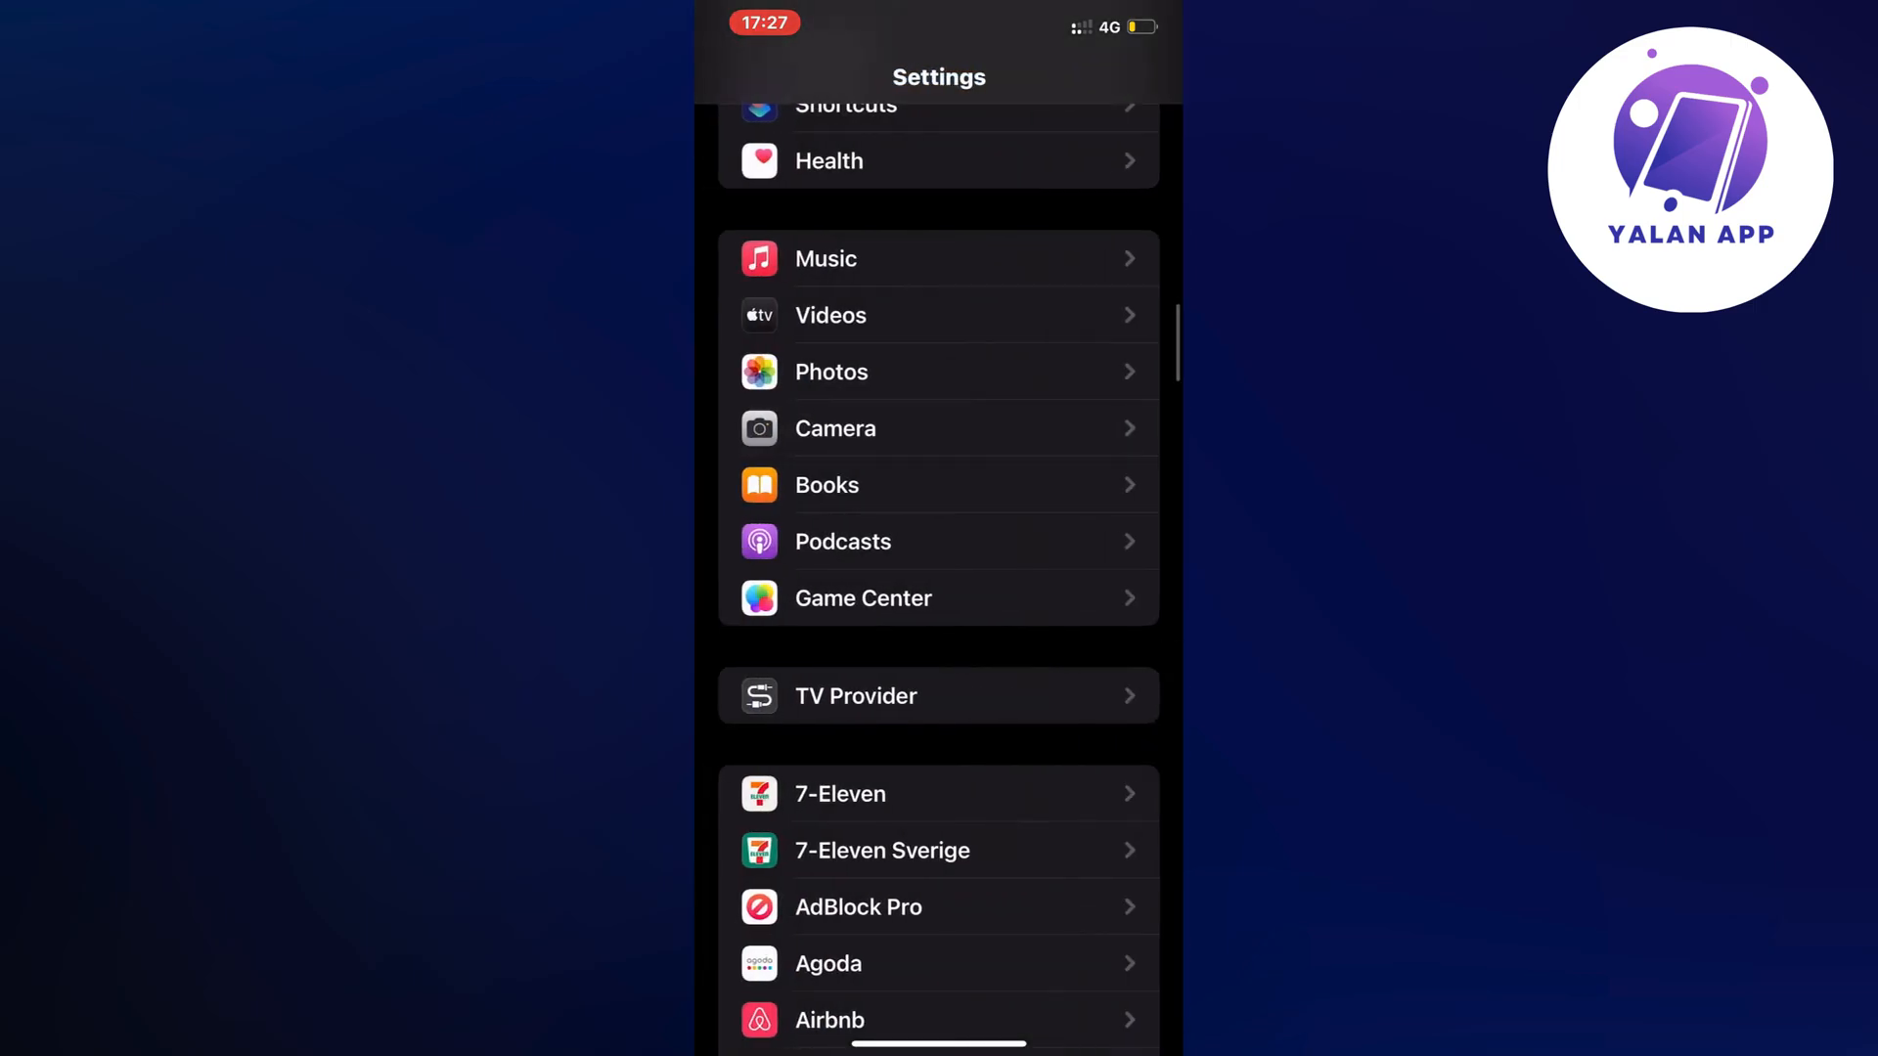
pyautogui.scroll(-3)
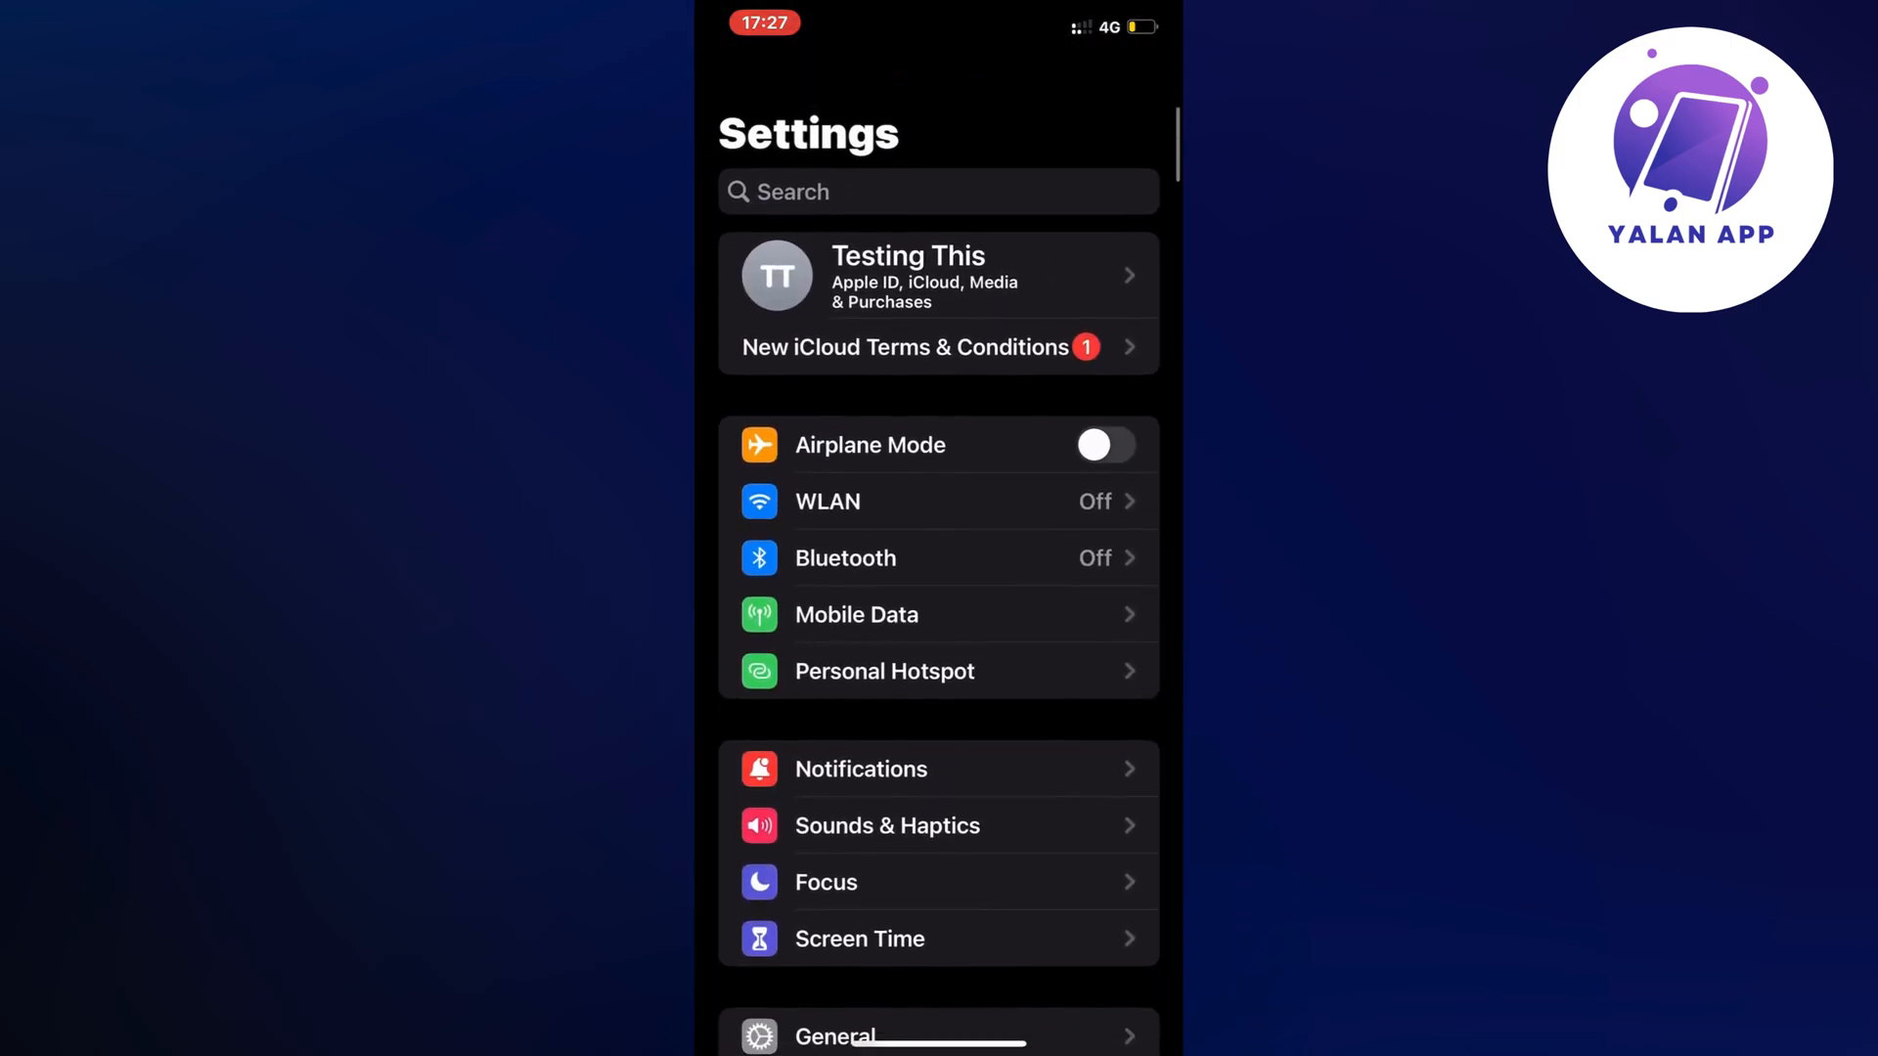
pyautogui.scroll(-3)
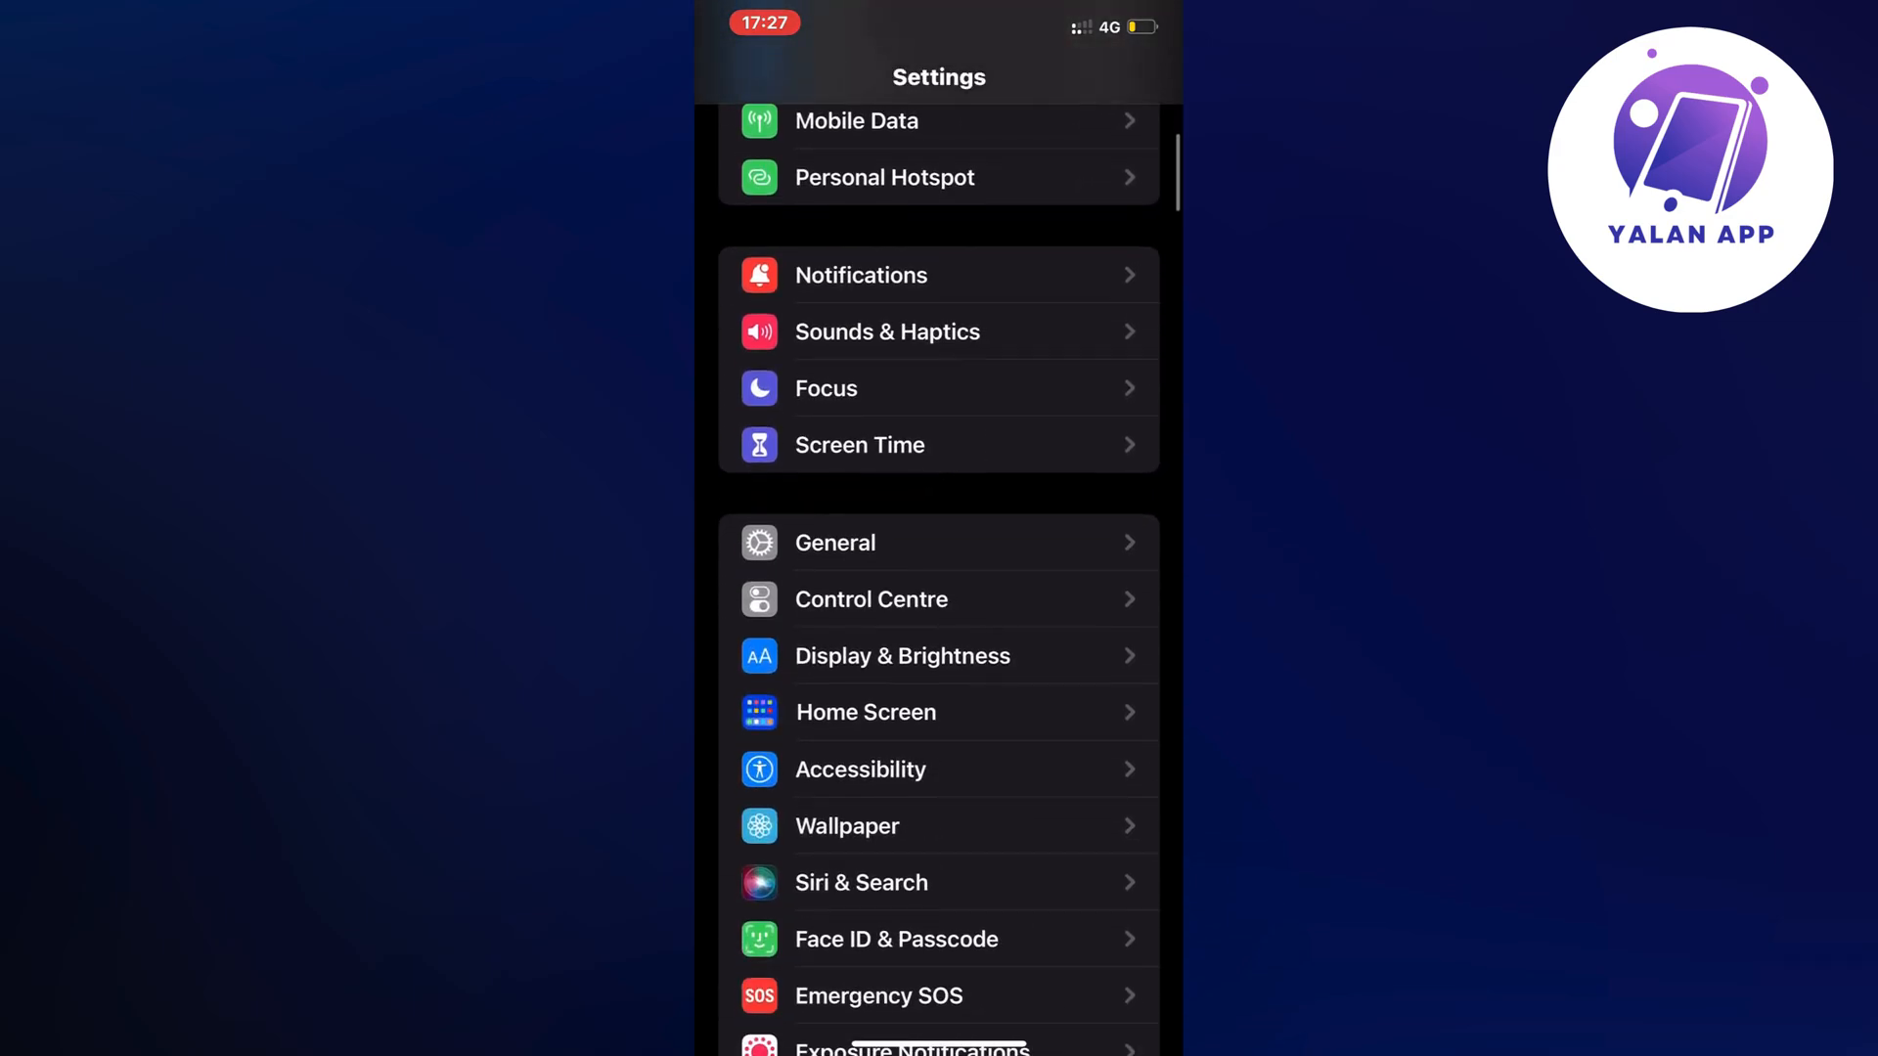
pyautogui.click(835, 542)
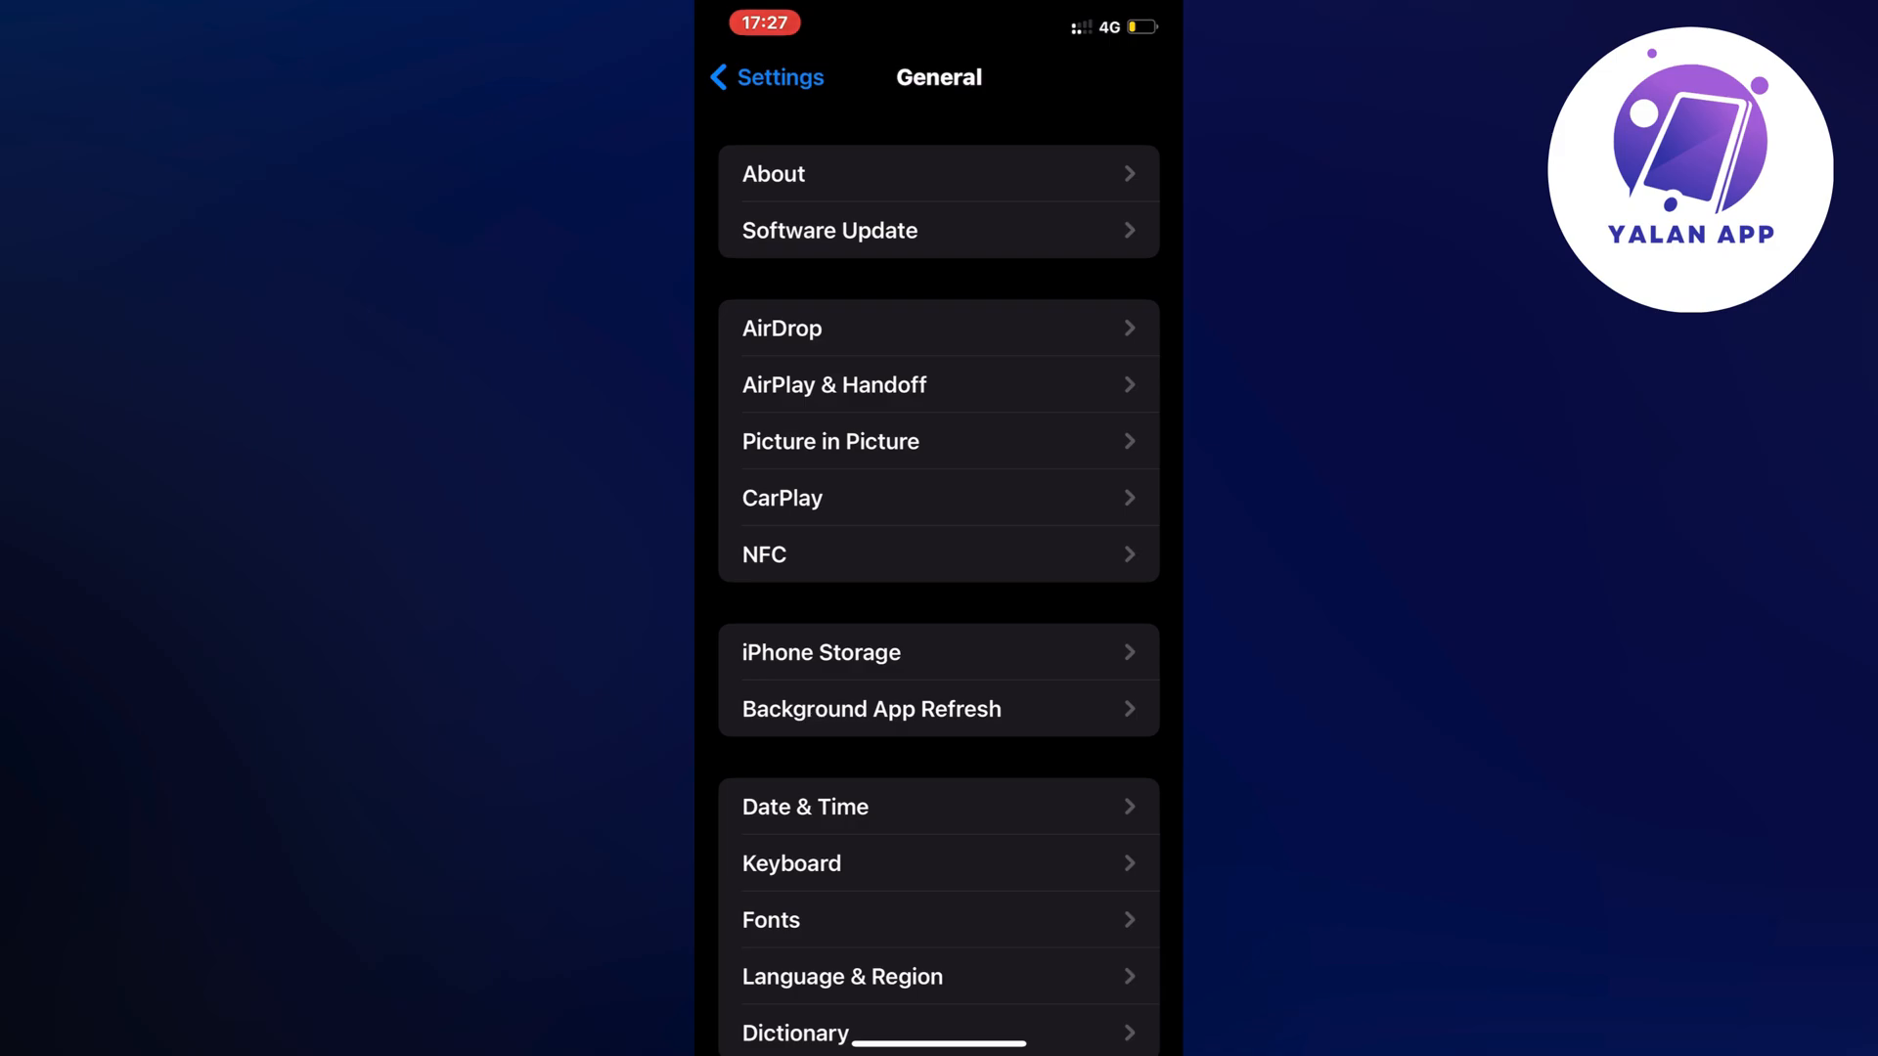
pyautogui.click(939, 230)
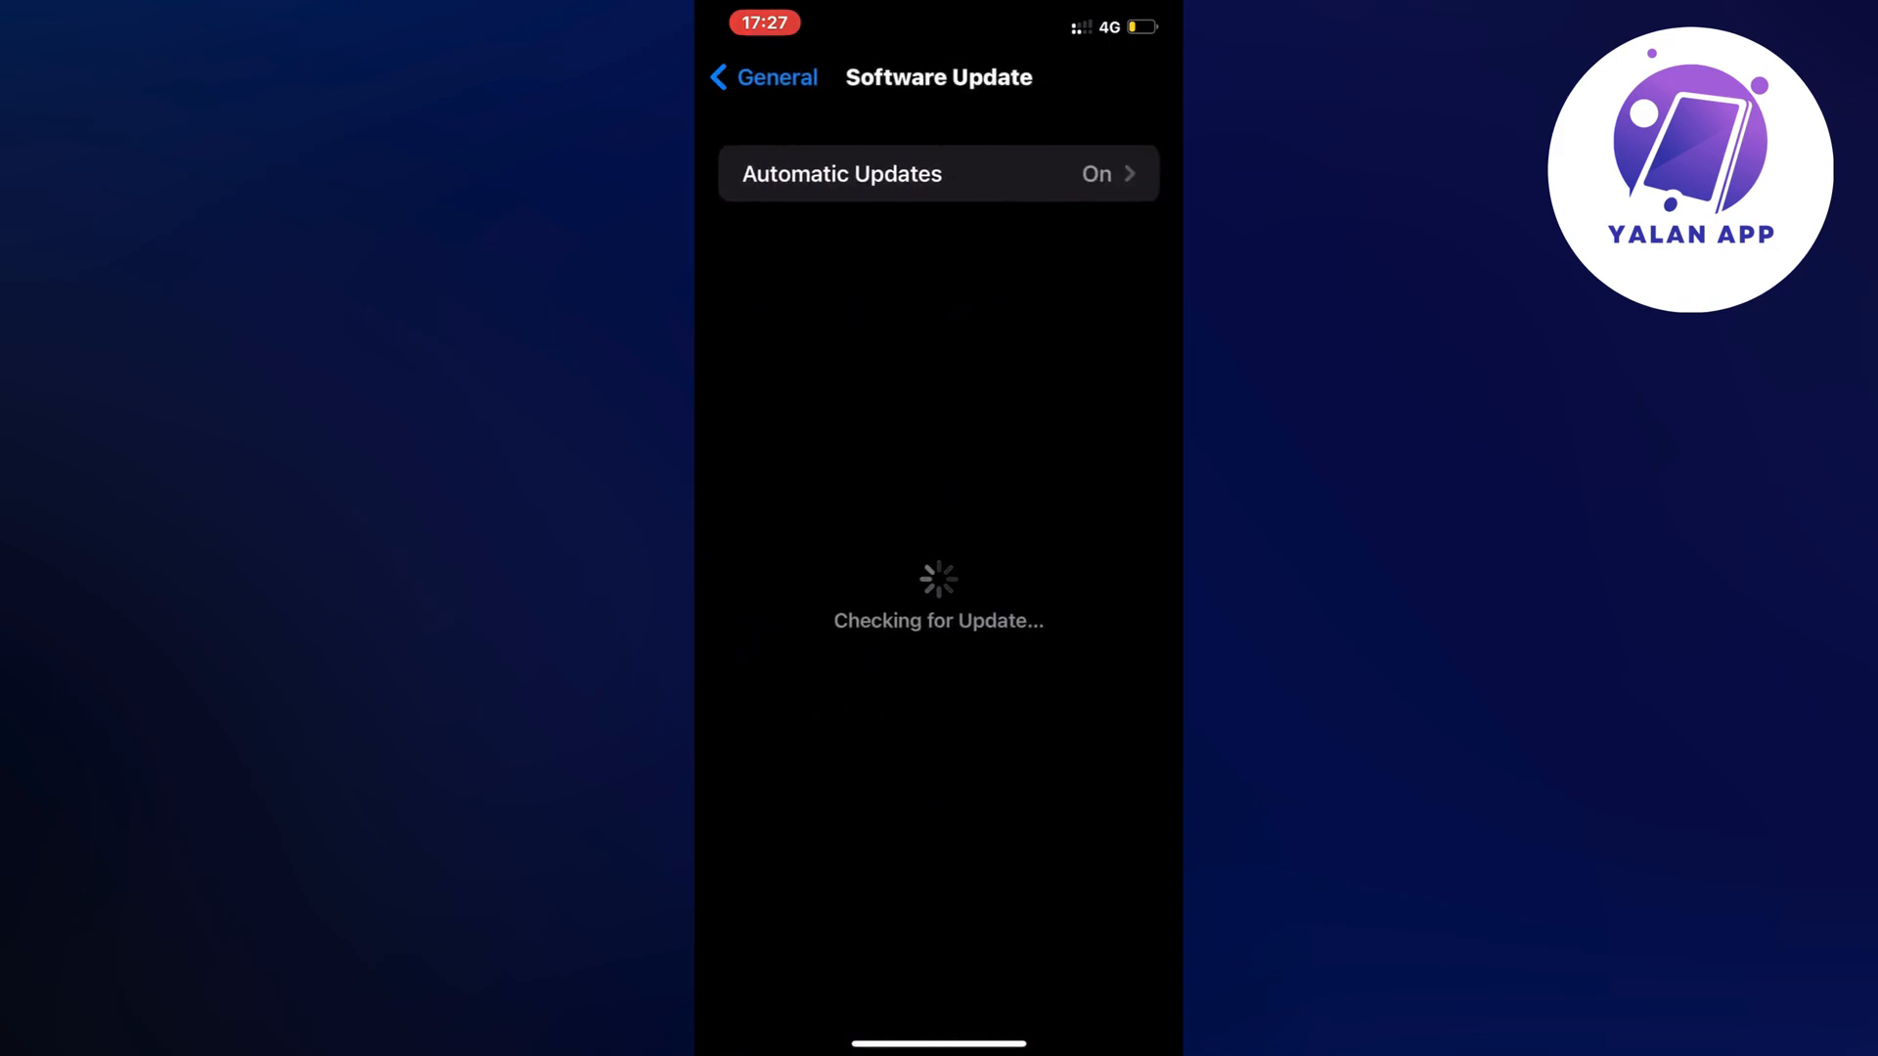